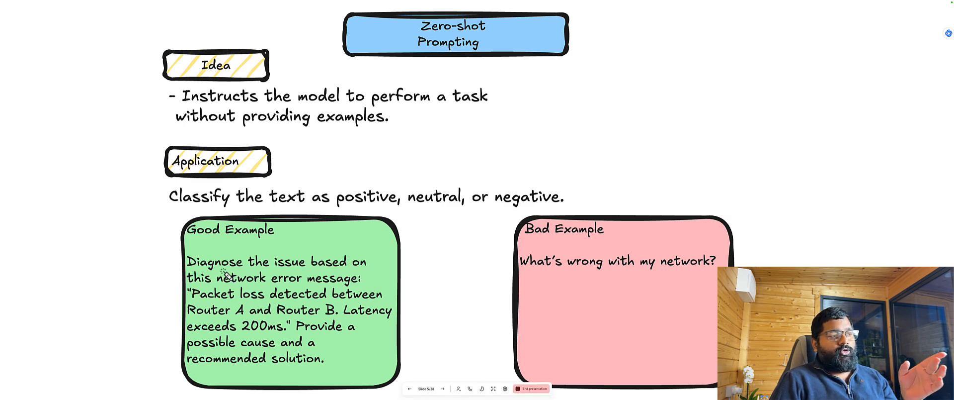
mouse_move(268, 293)
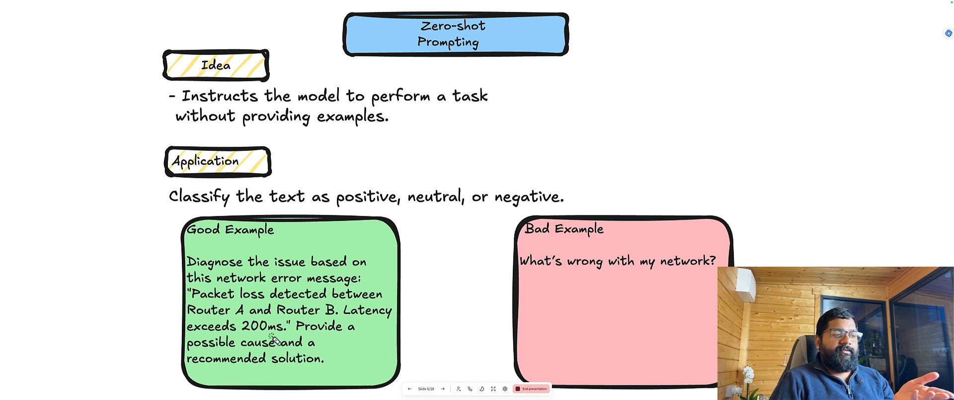
mouse_move(278, 349)
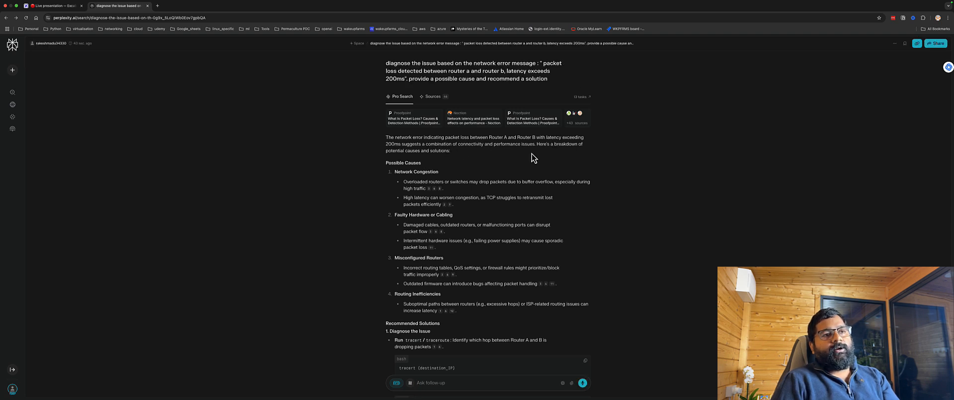
Scroll through the rest of the detailed network-diagnosis answer before starting a new search.
scroll("down", 3)
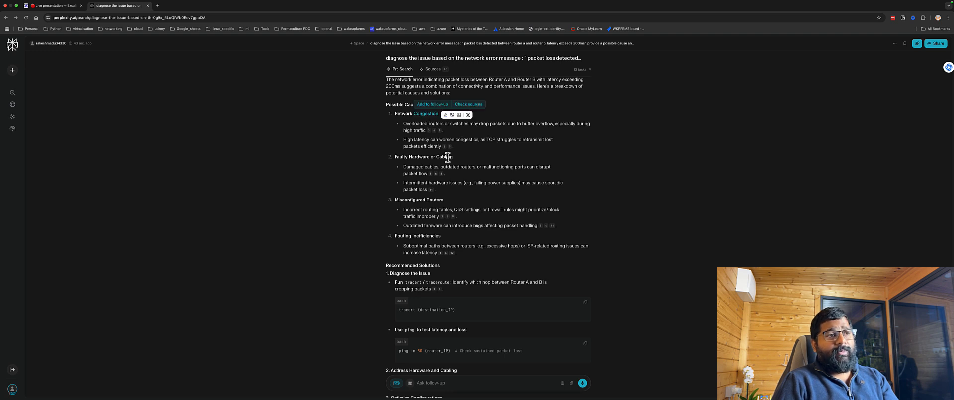
mouse_move(456, 180)
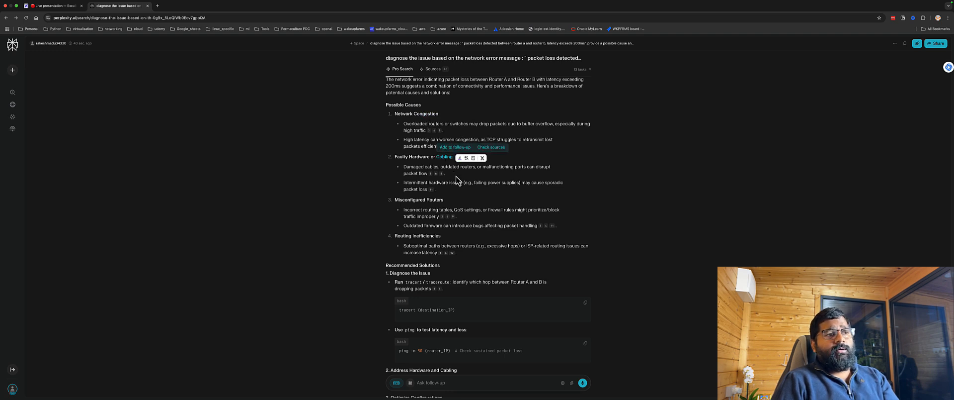
scroll("down", 3)
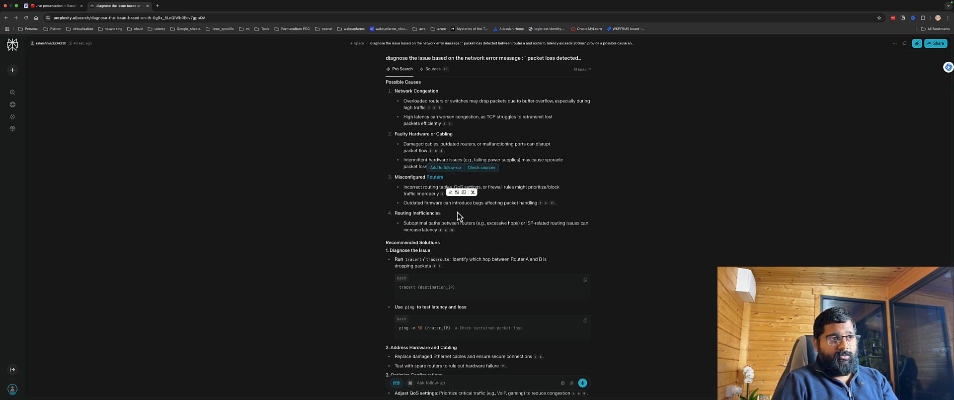
scroll("down", 3)
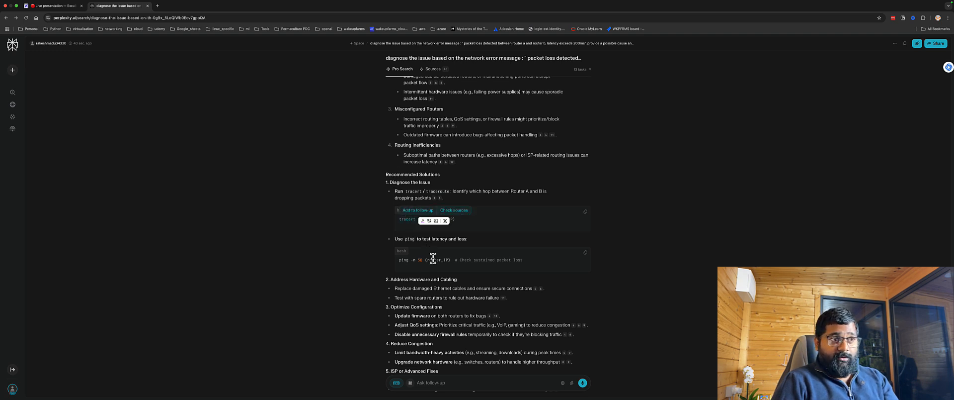
scroll("down", 3)
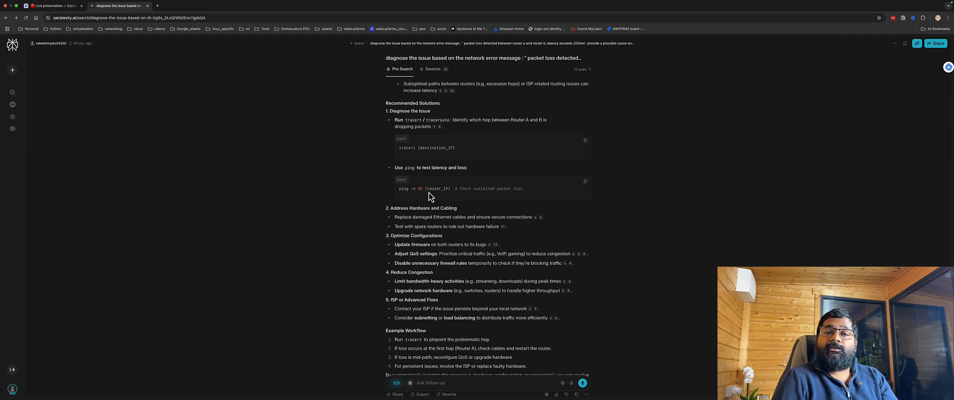
scroll("down", 3)
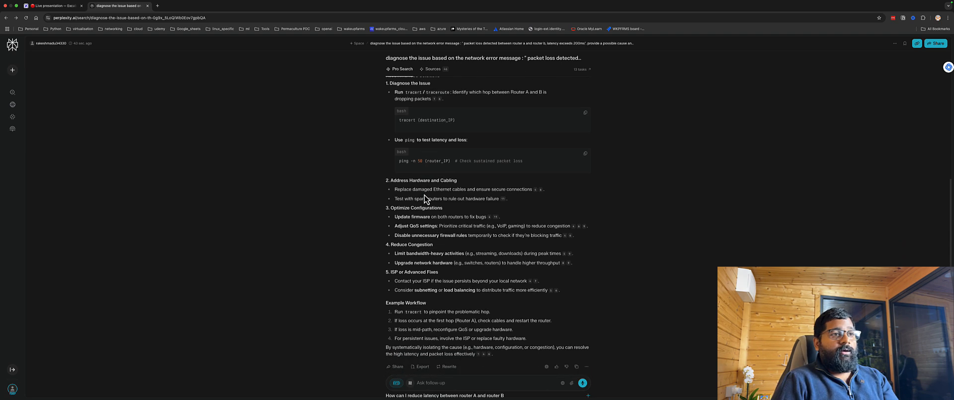
mouse_move(413, 180)
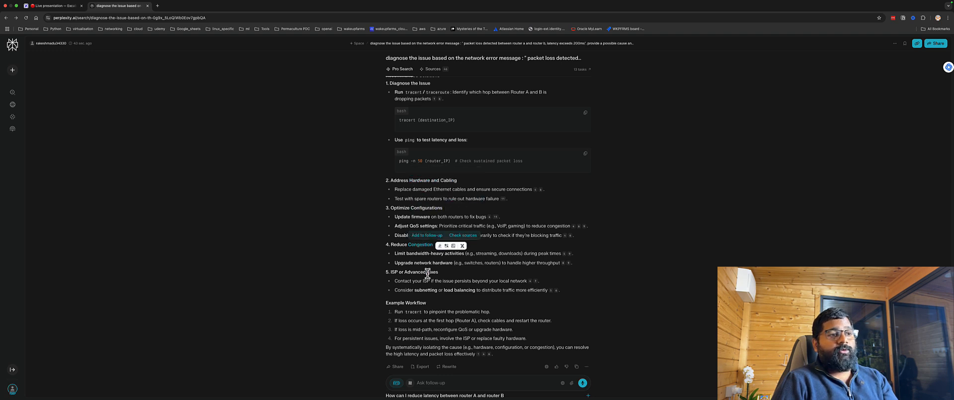
scroll("down", 3)
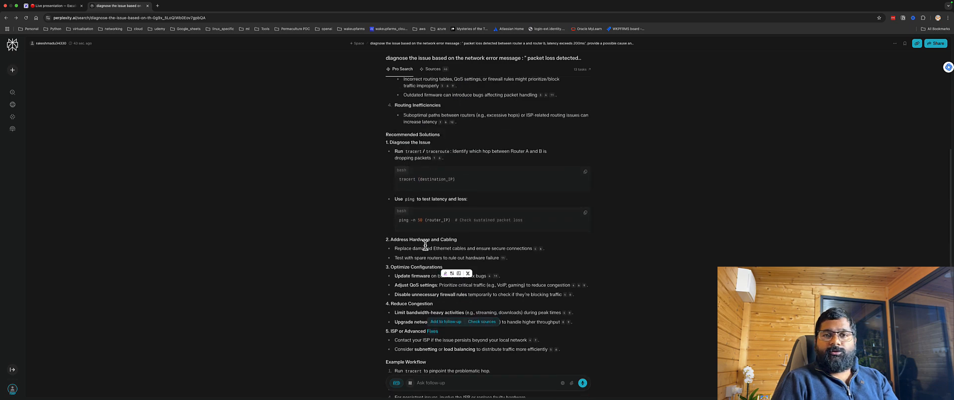
scroll("up", 3)
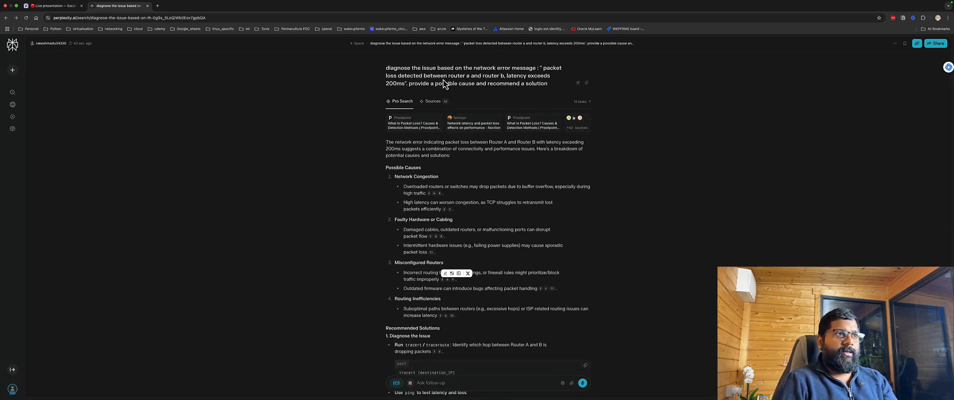
mouse_move(552, 92)
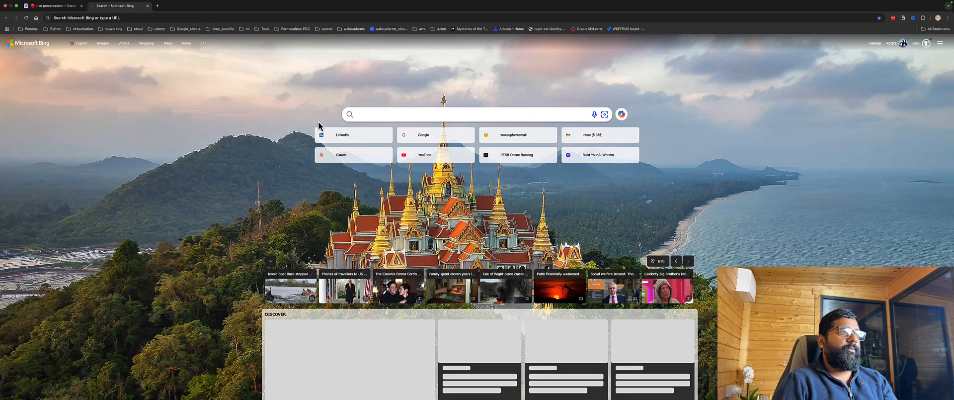
Ask Perplexity the vague question "200ms latency, ping loss. whats wrong with my network" and submit it.
type("gem")
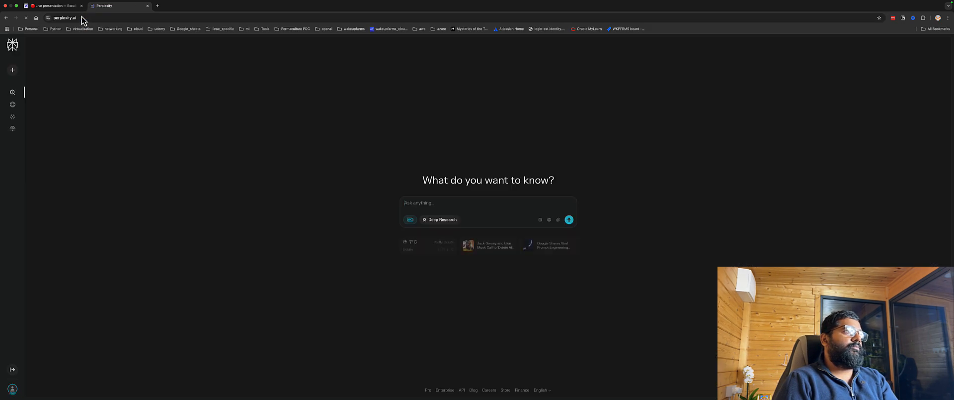
type("diagnose the issue based on the network error message : \" packet loss detected between router a and router b, latency exceeds 200ms\". provide a possible cause and recommend a solution")
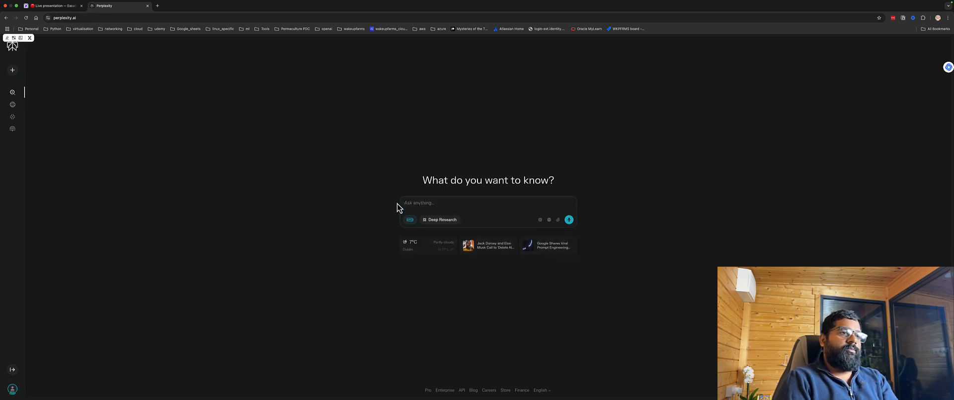
type("200ms")
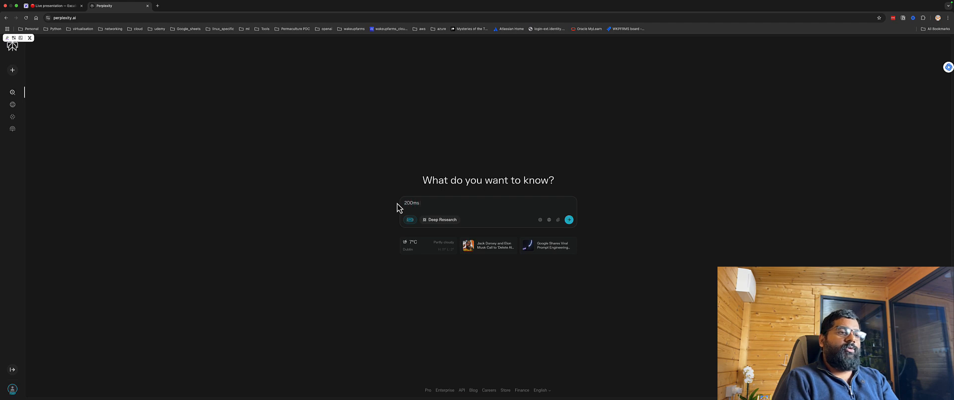
type("latency,")
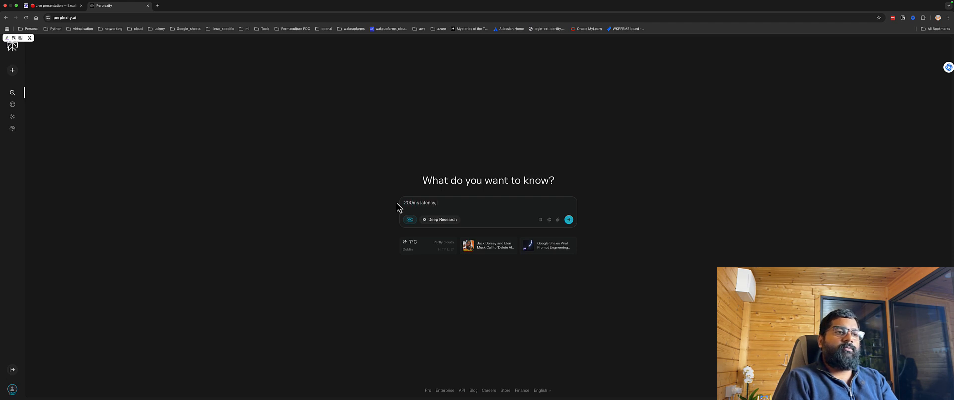
type("ping loss.")
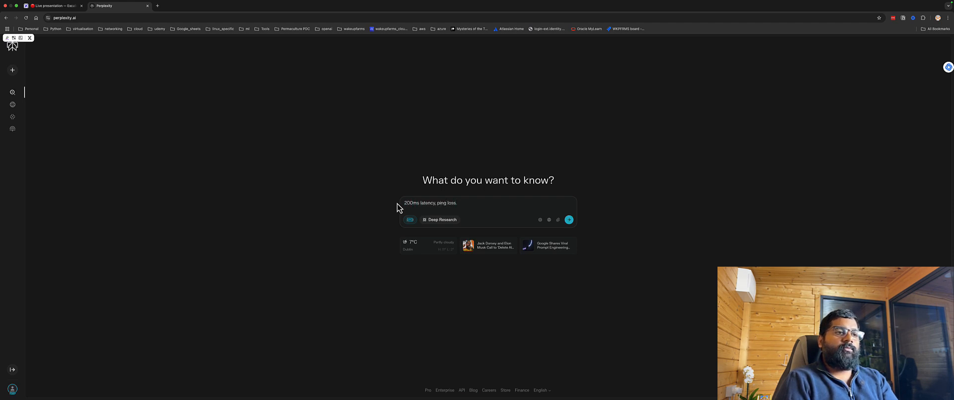
type("whats wrong with my network")
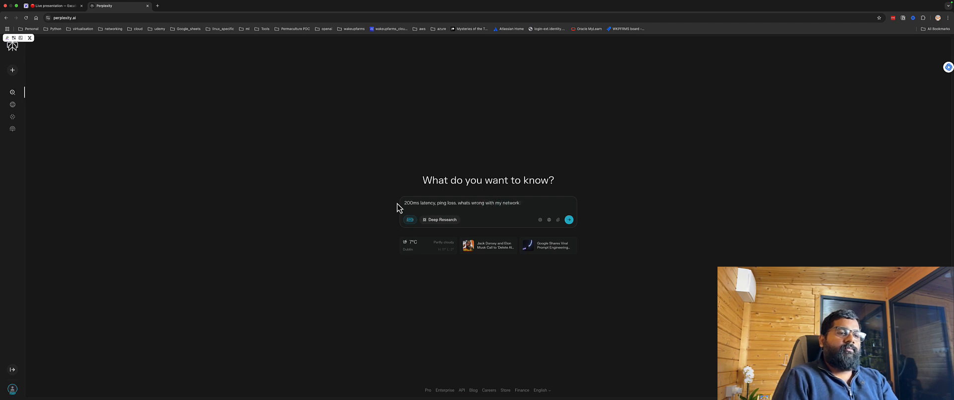
left_click(568, 219)
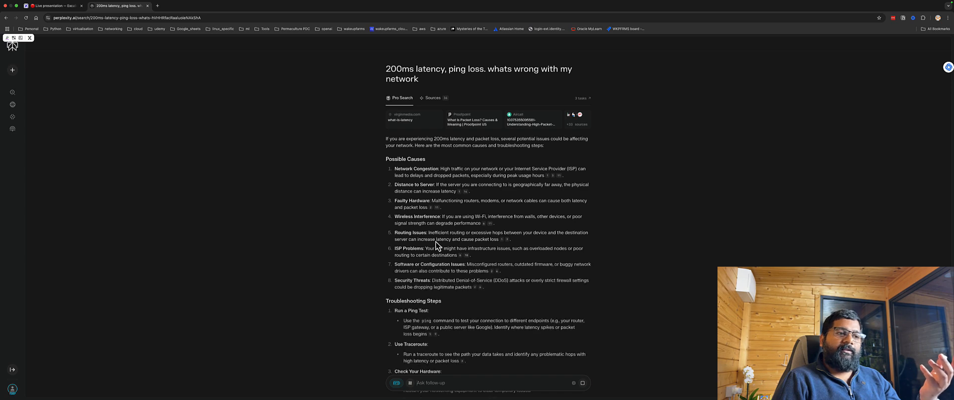
Scroll through the answer's Possible Causes and Troubleshooting Steps for the vague latency question.
scroll("down", 3)
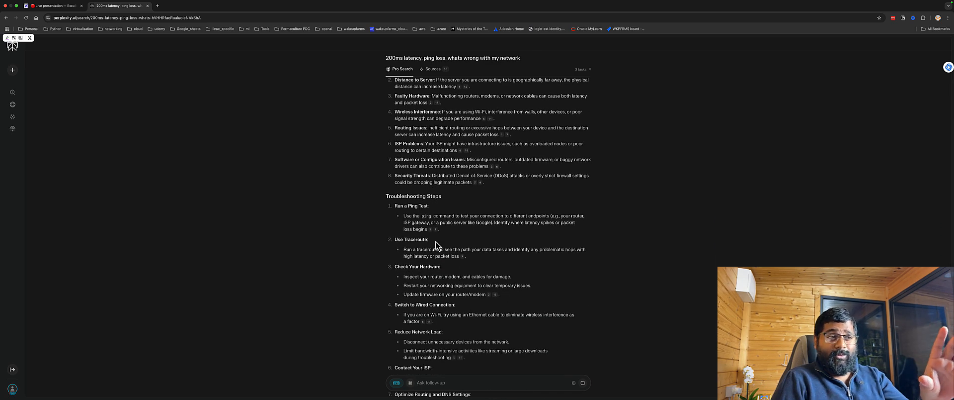
scroll("down", 3)
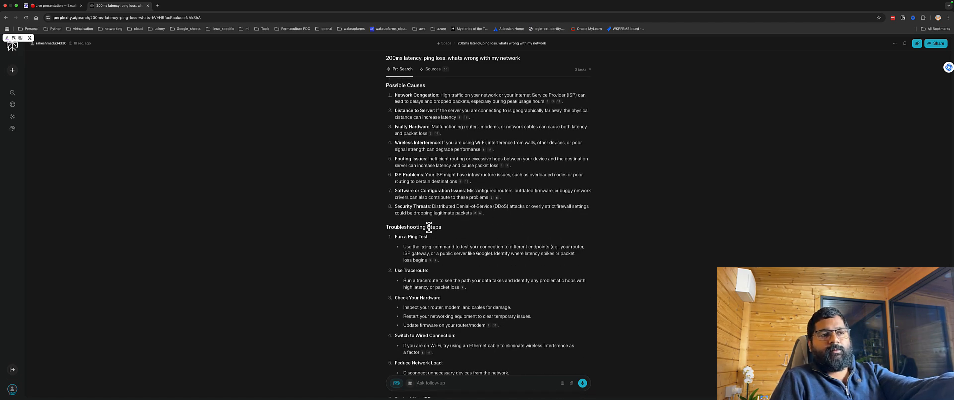
scroll("down", 3)
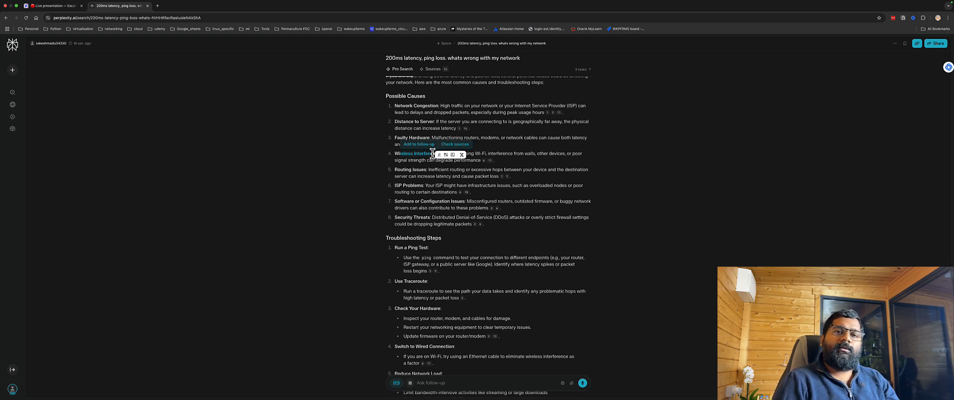
mouse_move(496, 187)
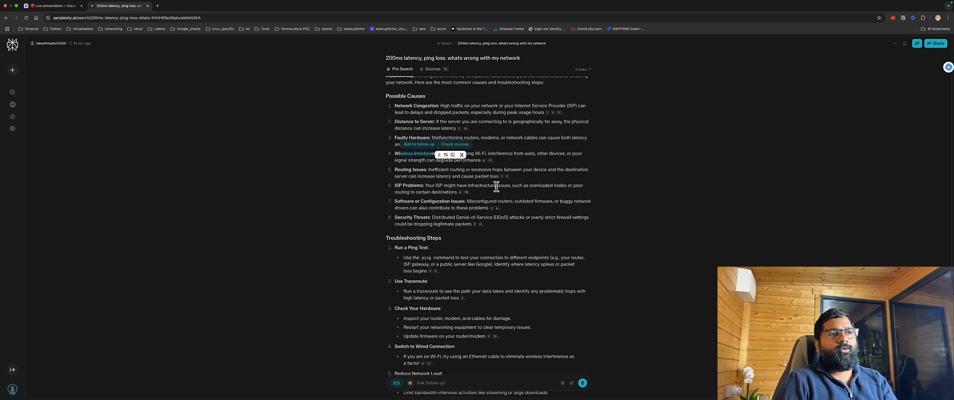
mouse_move(532, 210)
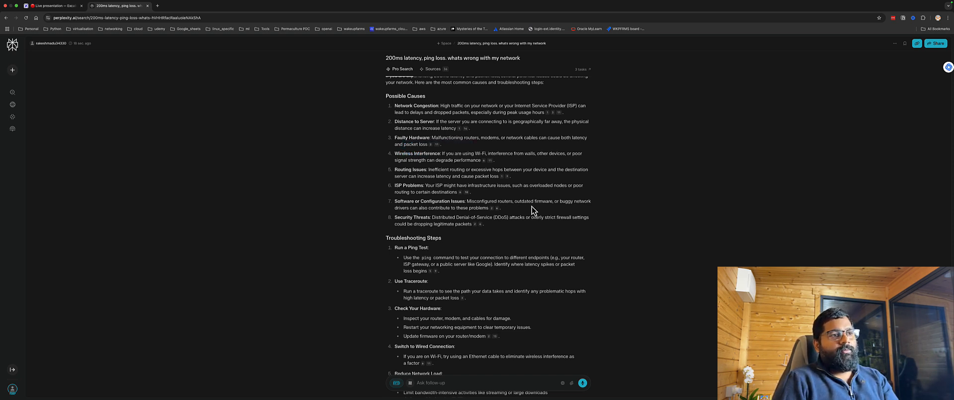
Leave the vague-question answer and return to the Excalidraw zero-shot prompting slide.
scroll("down", 3)
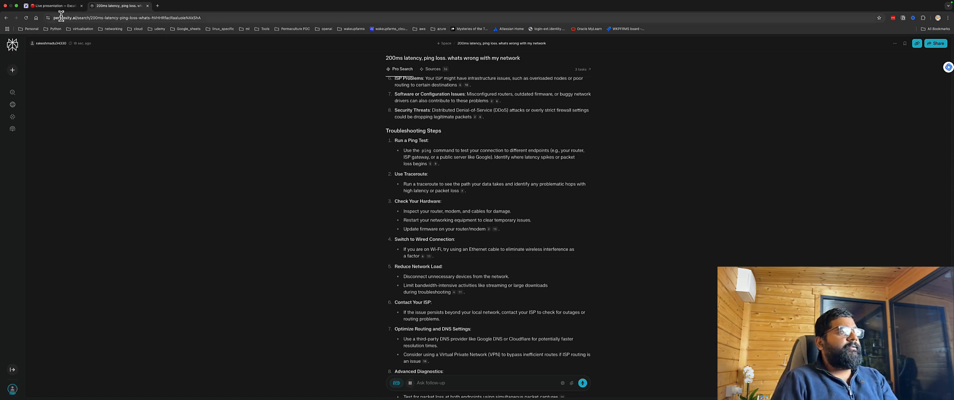
left_click(54, 6)
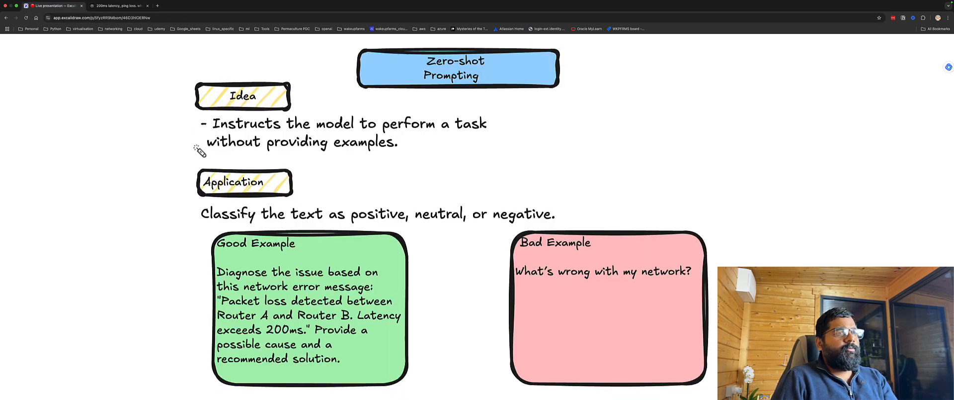